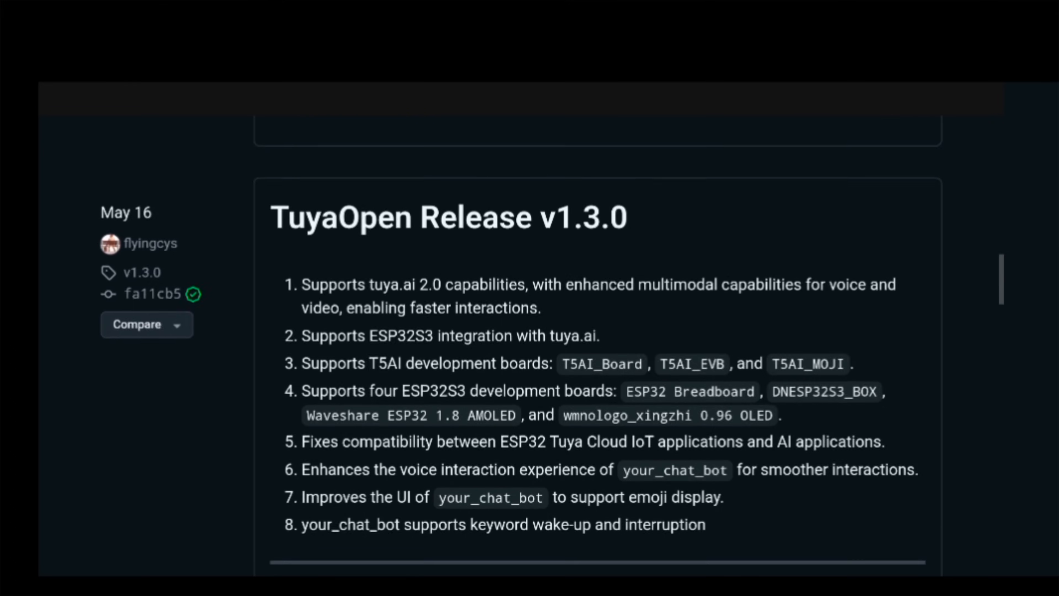
# Step: Download your_chat_bot.T5AI_BOARD_LCD_3.5._QIO_1.0.0.bin from the v1.3.0 release Assets, confirming Download again
pyautogui.scroll(-3)
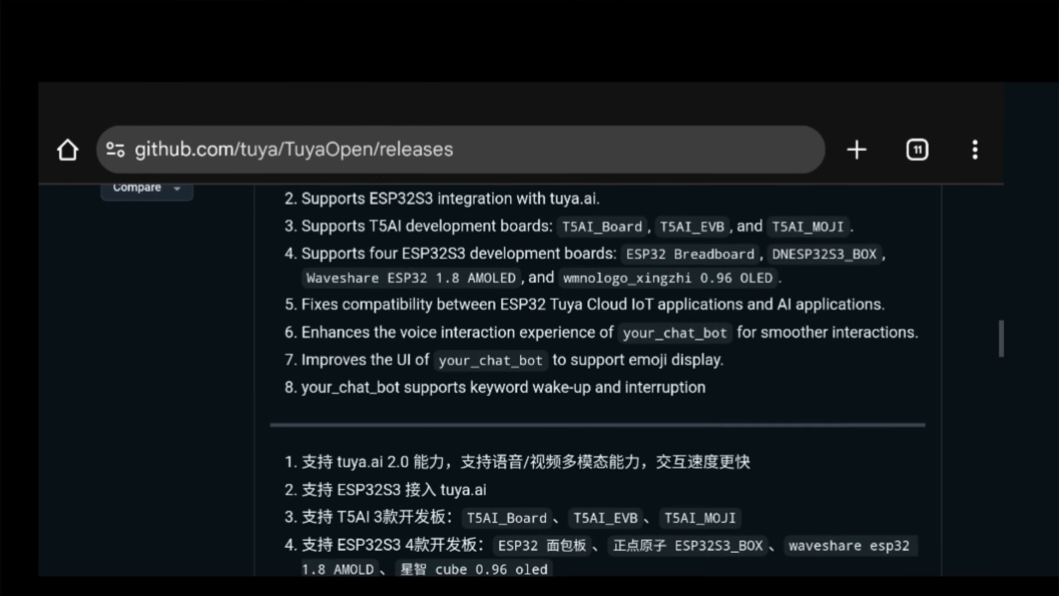
pyautogui.scroll(3)
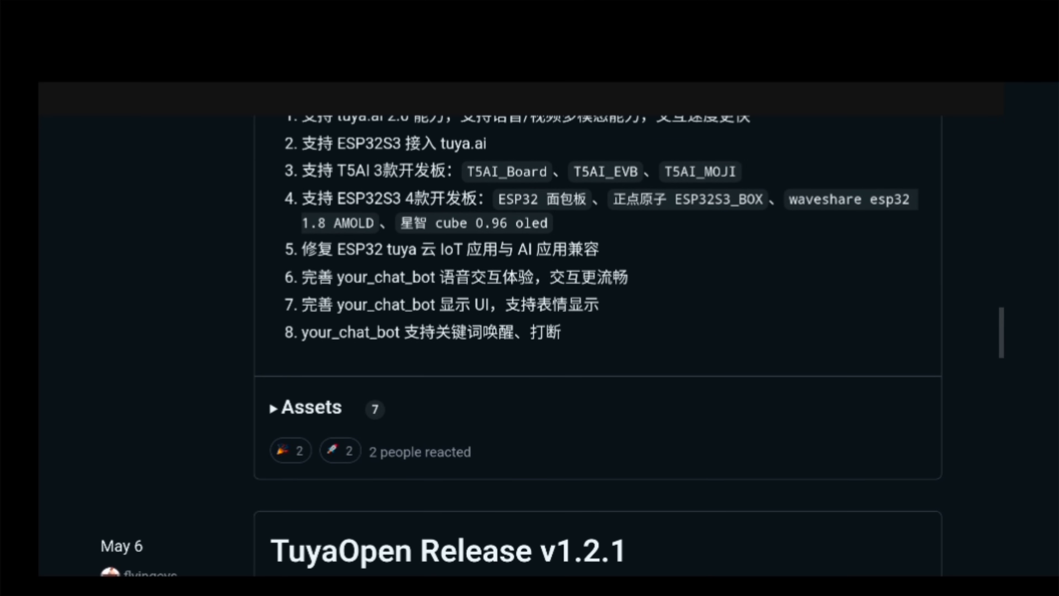
pyautogui.click(305, 407)
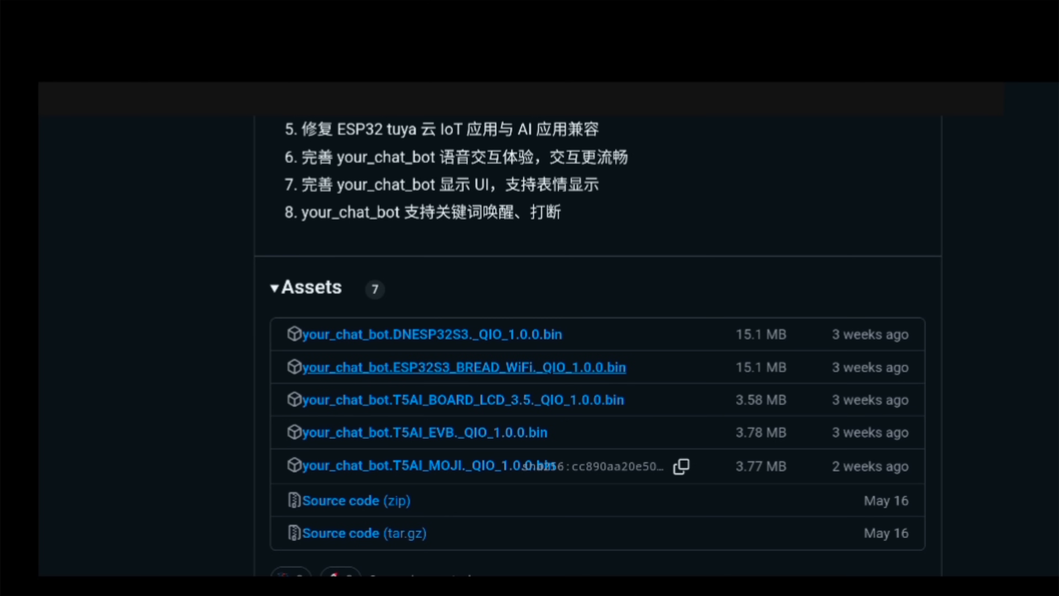
pyautogui.moveTo(463, 400)
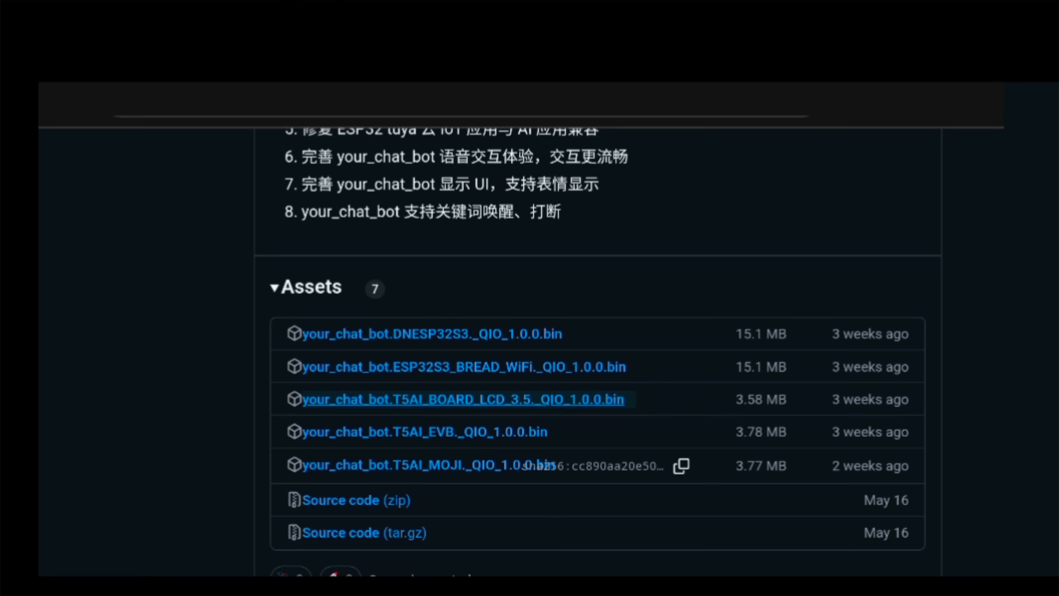
pyautogui.click(463, 398)
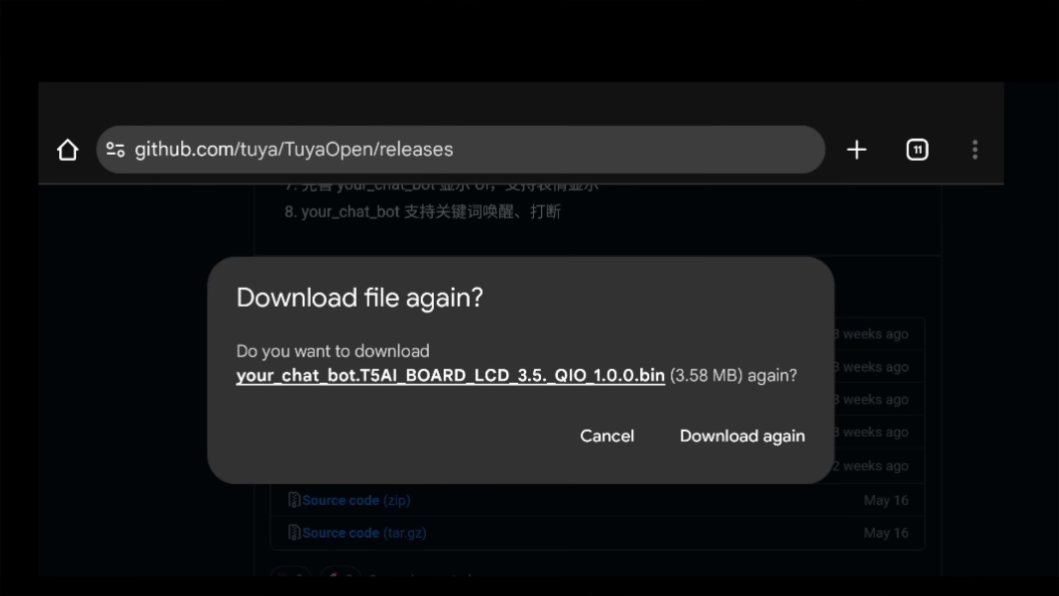
pyautogui.click(741, 436)
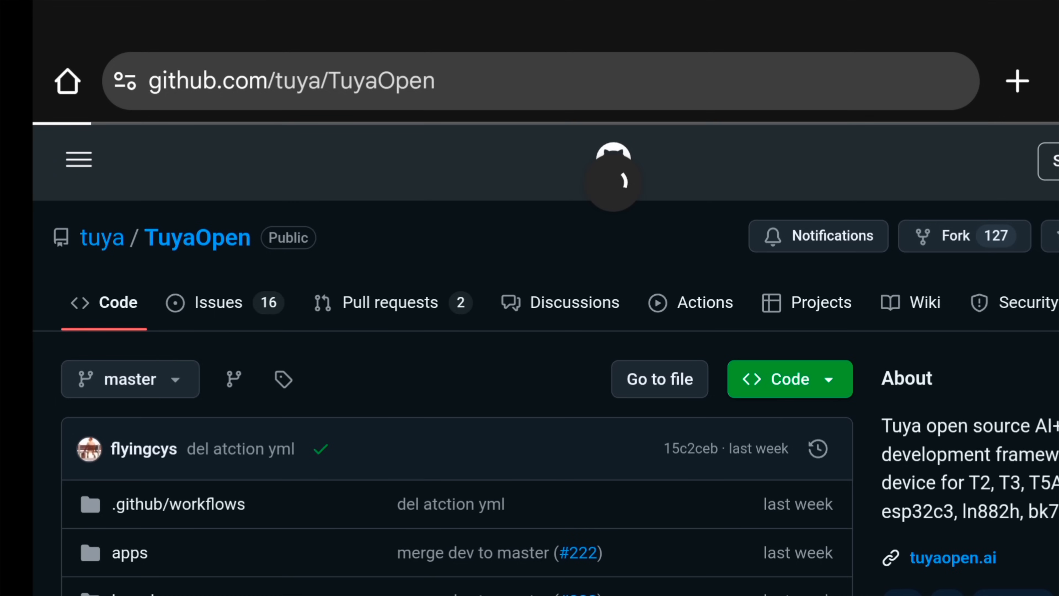
# Step: Download win_tyutool_gui.zip via the tyutool_win link in the README's GUI Tool Flashing section
pyautogui.scroll(-3)
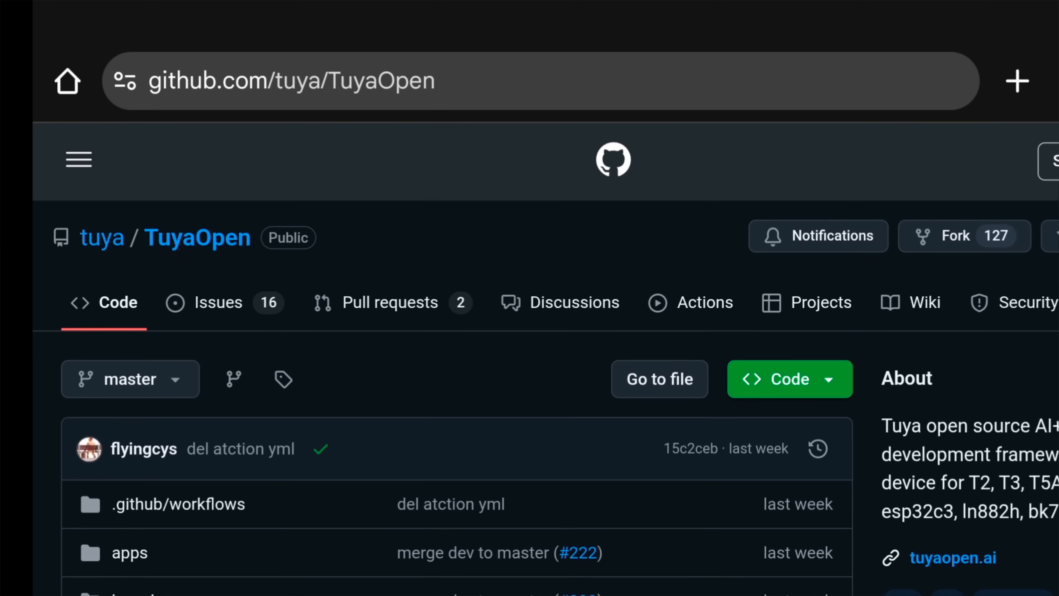
pyautogui.scroll(-3)
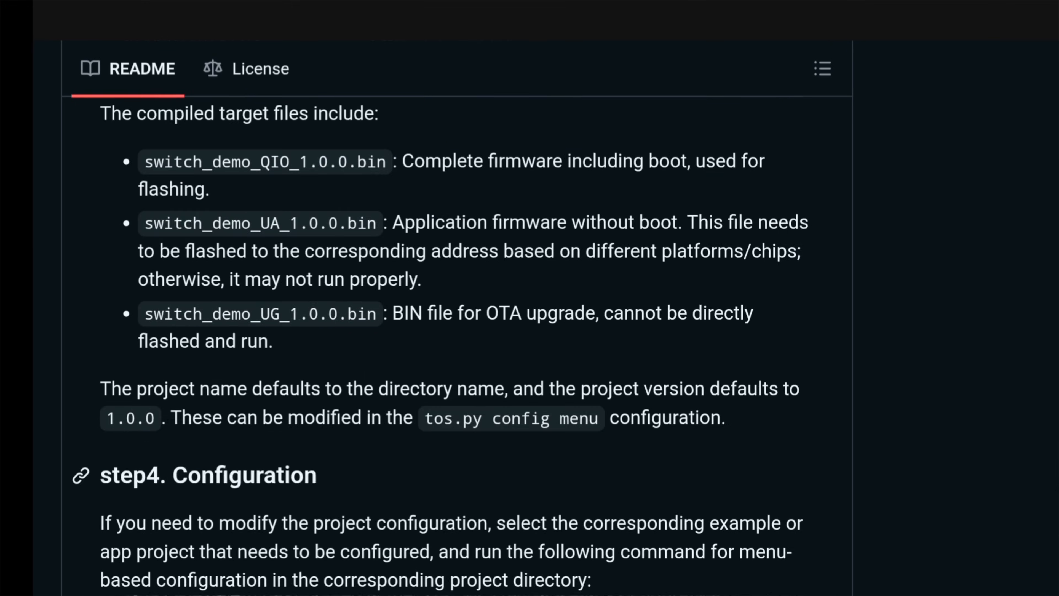
pyautogui.scroll(-3)
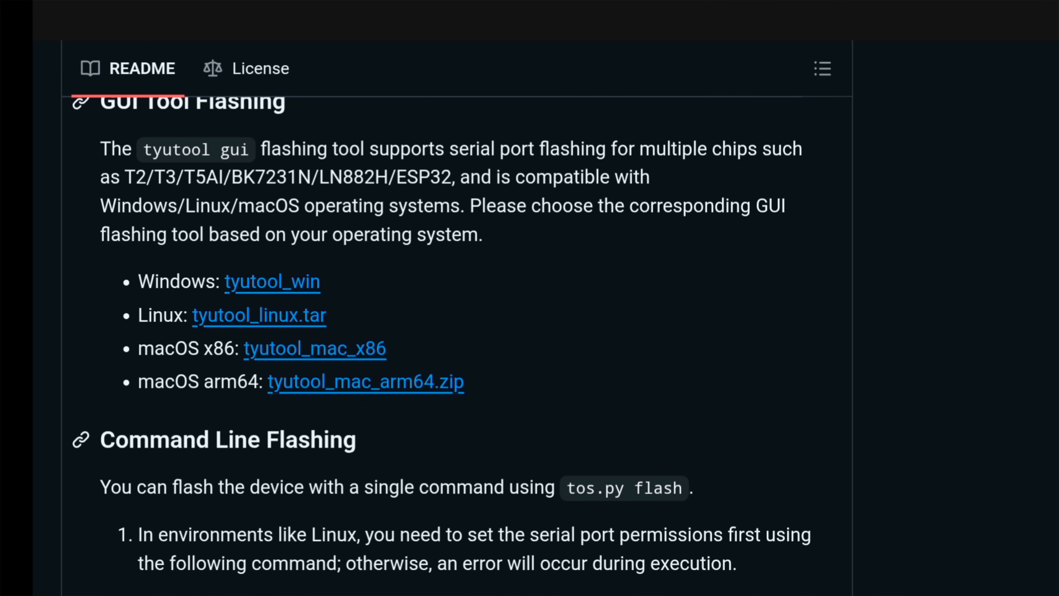
pyautogui.click(271, 280)
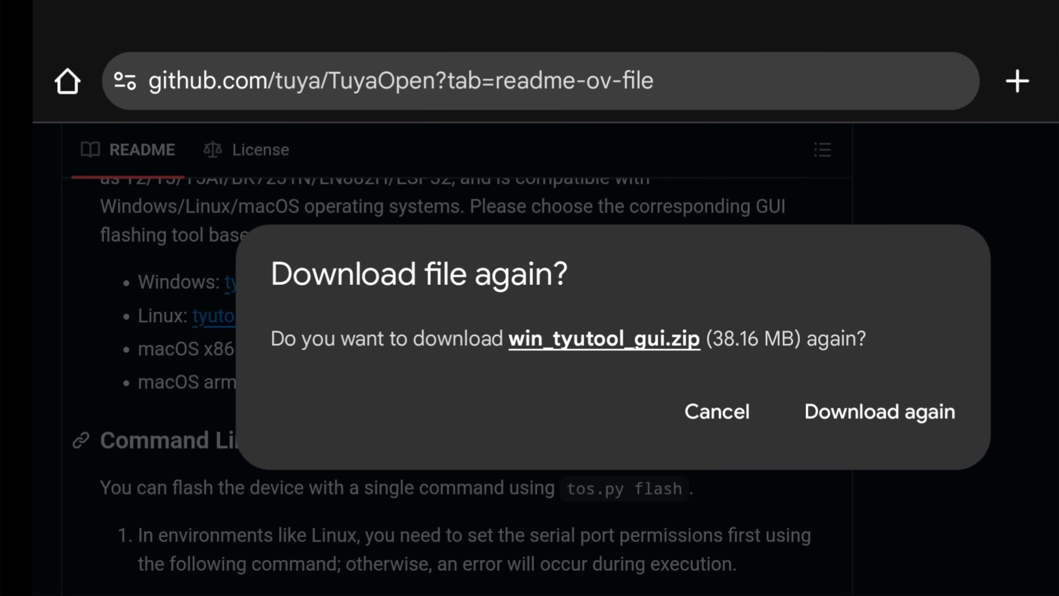
pyautogui.click(879, 412)
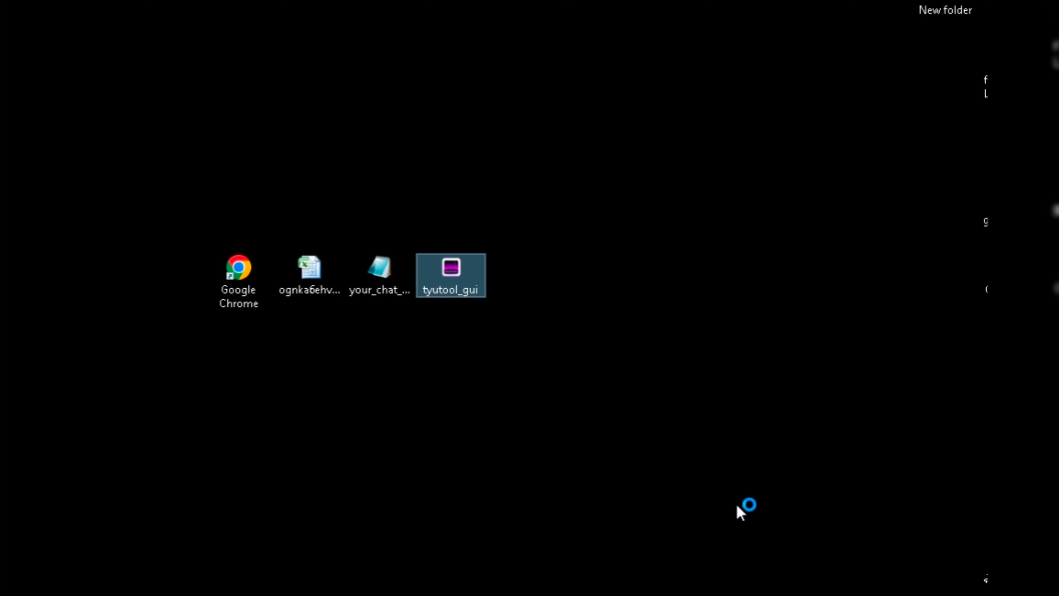
# Step: Launch tyutool_gui and browse to the your_chat_bot T5AI_BOARD_LCD bin as the firmware to write
pyautogui.doubleClick(450, 267)
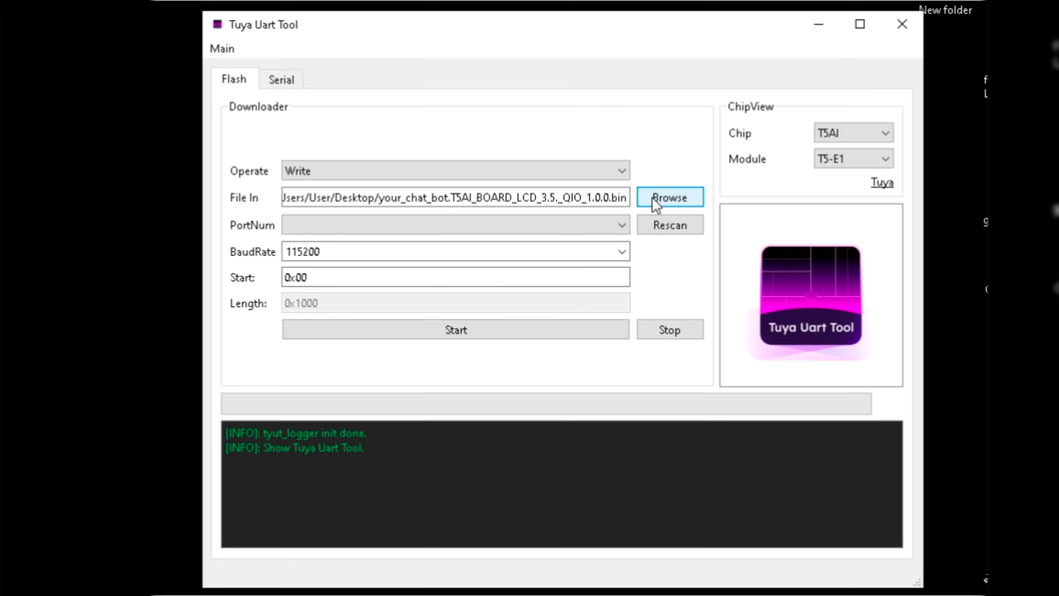
pyautogui.click(668, 197)
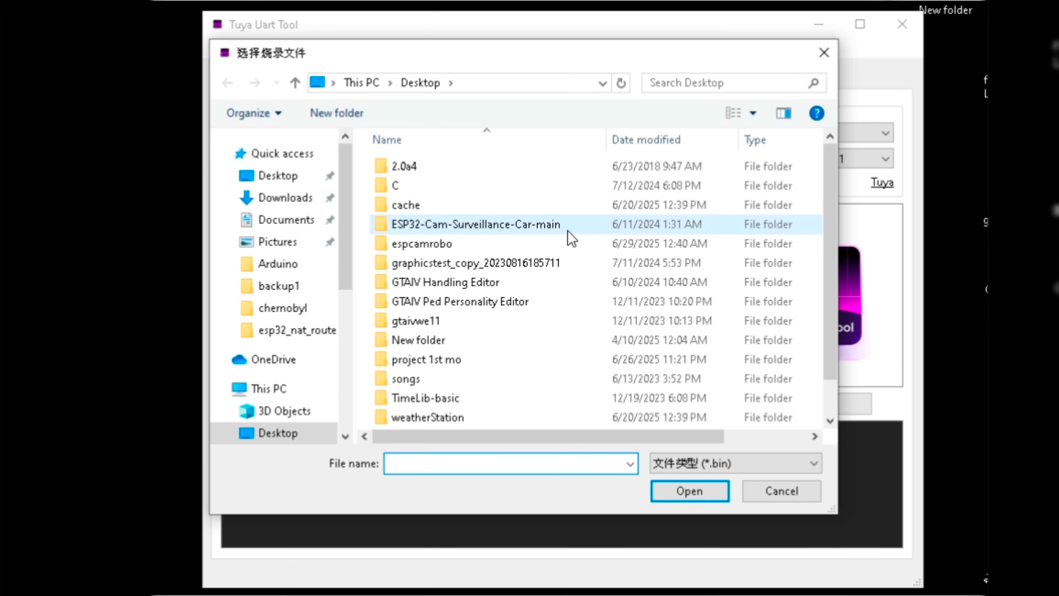
pyautogui.click(494, 418)
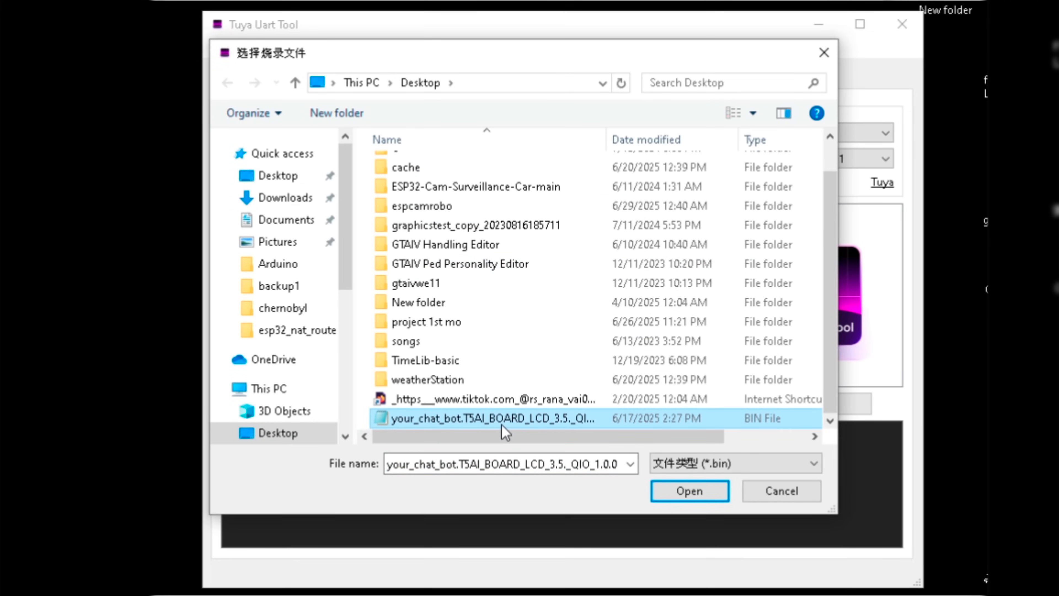
pyautogui.click(689, 490)
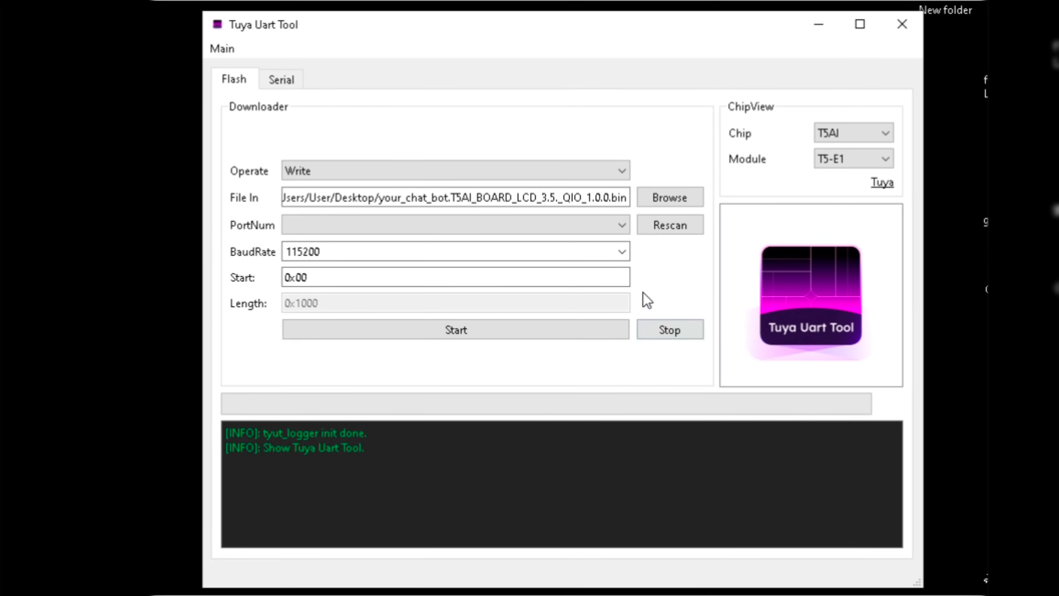
pyautogui.click(669, 224)
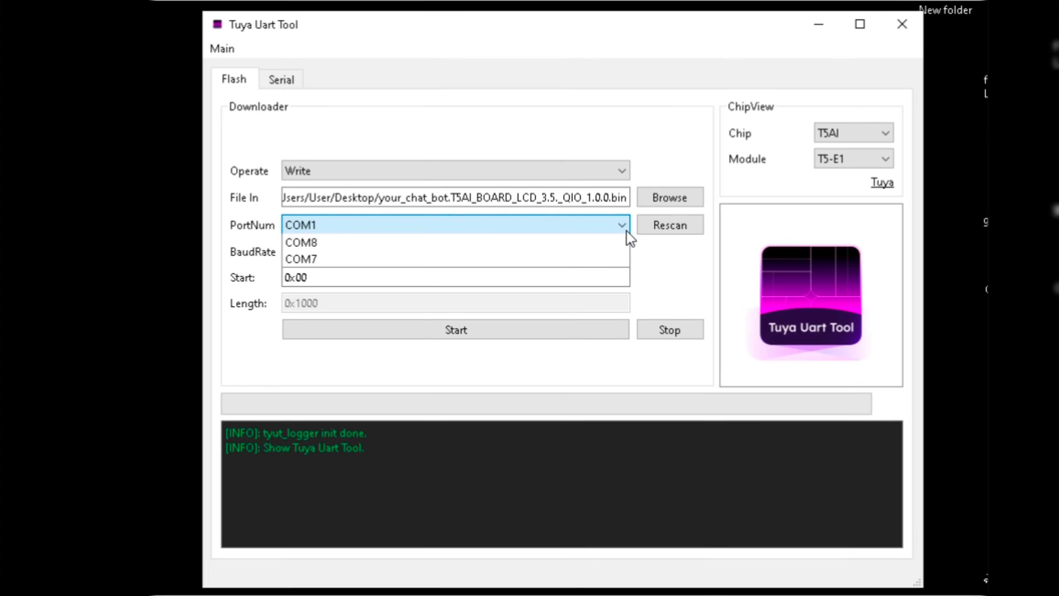
# Step: Select COM7 as the flashing port and keep the baud rate at 115200
pyautogui.click(300, 259)
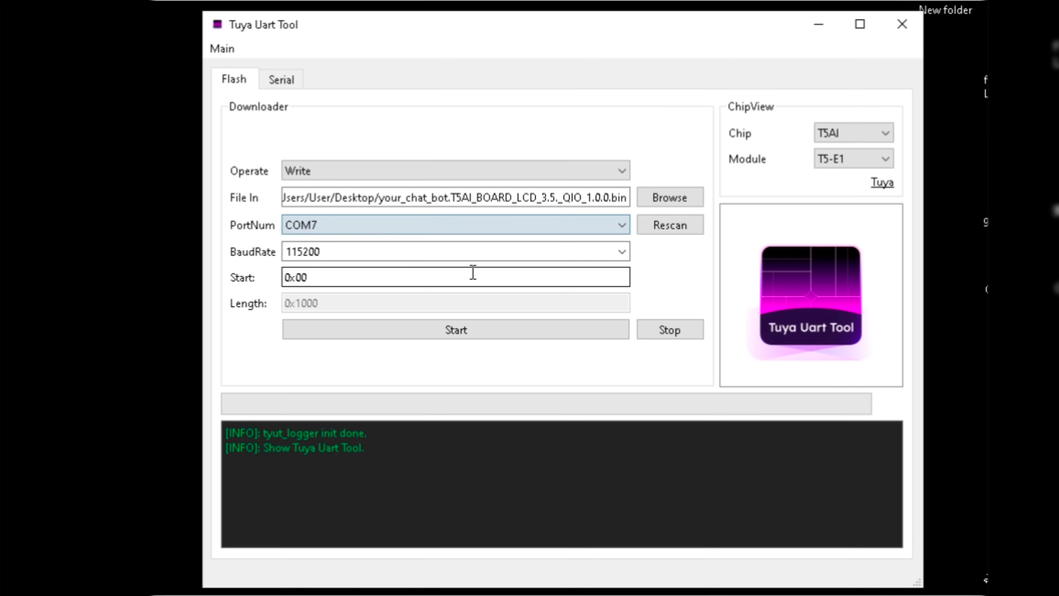
pyautogui.click(620, 252)
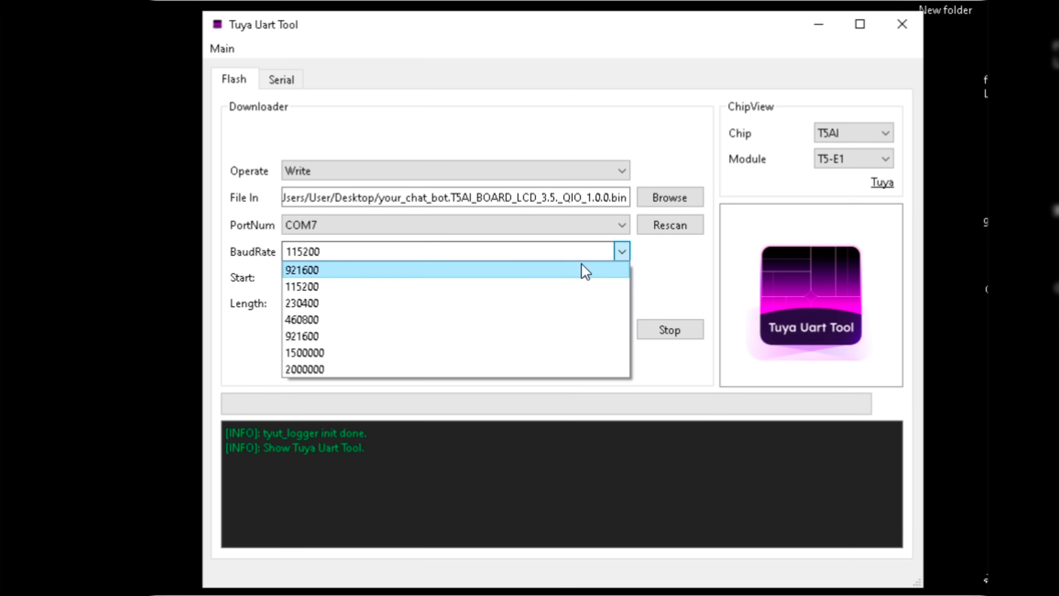
pyautogui.moveTo(436, 287)
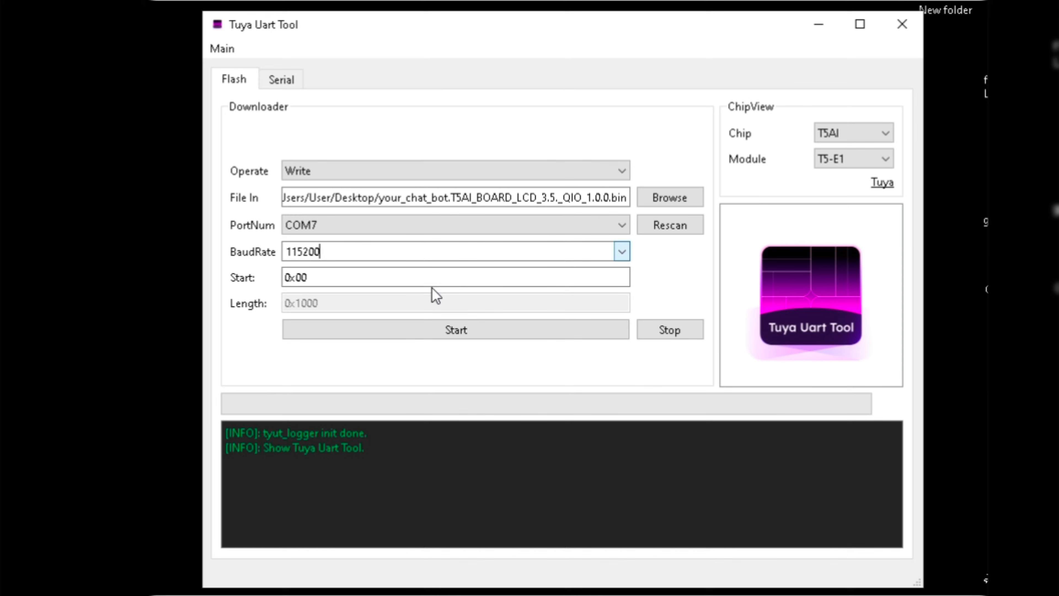
pyautogui.click(456, 330)
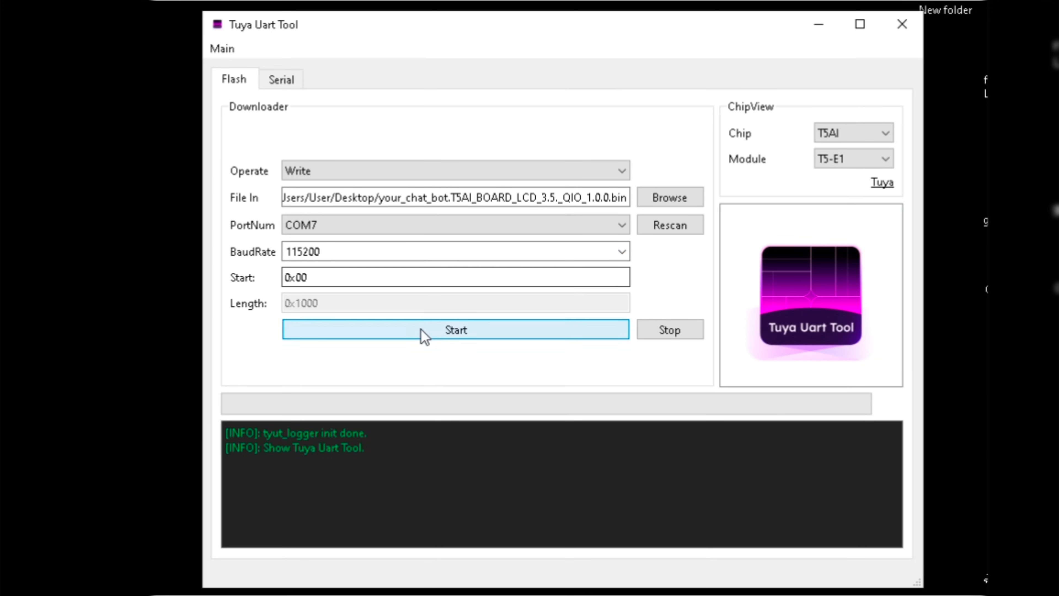
# Step: Start writing the firmware to the board and let it run to Write flash success and reboot
pyautogui.click(455, 330)
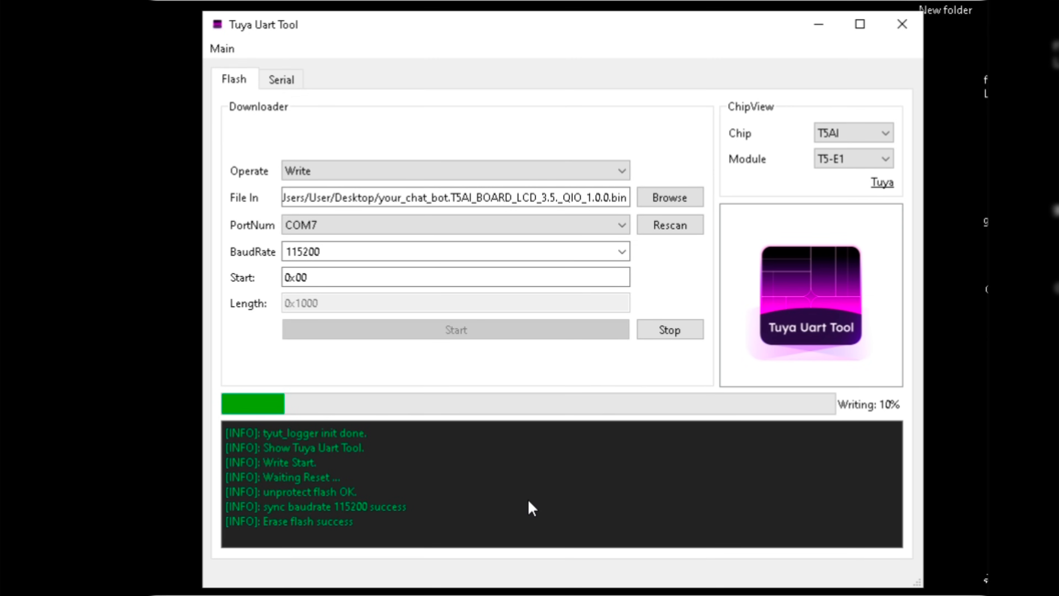
pyautogui.moveTo(878, 449)
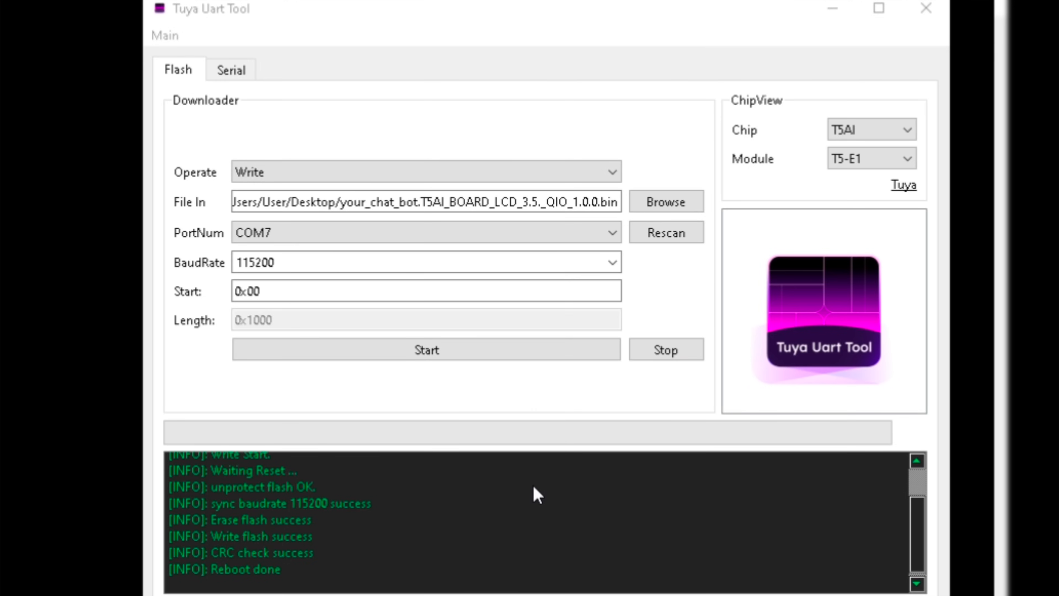
pyautogui.moveTo(565, 470)
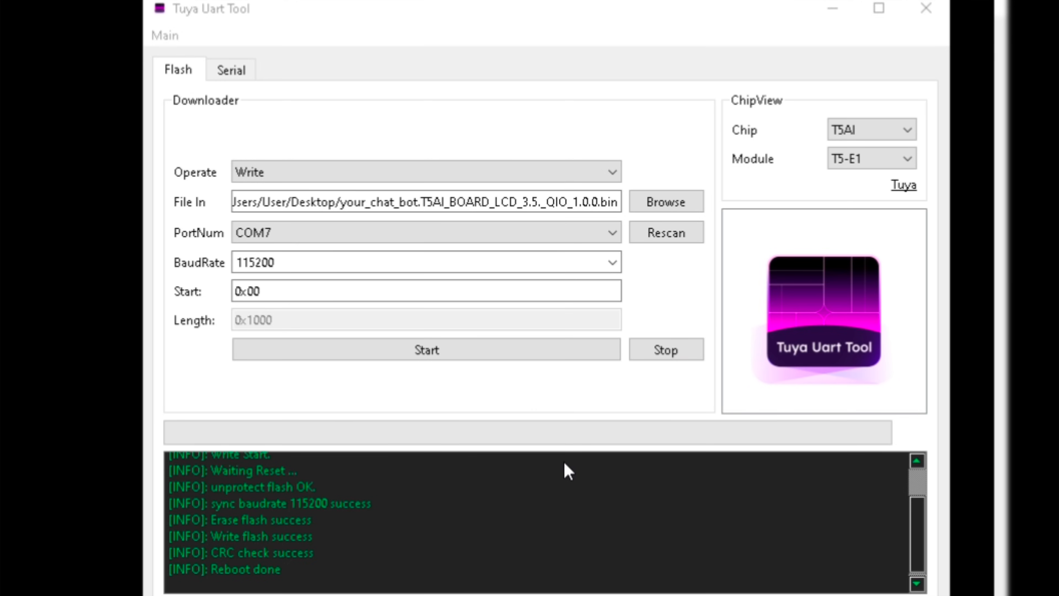
pyautogui.moveTo(581, 444)
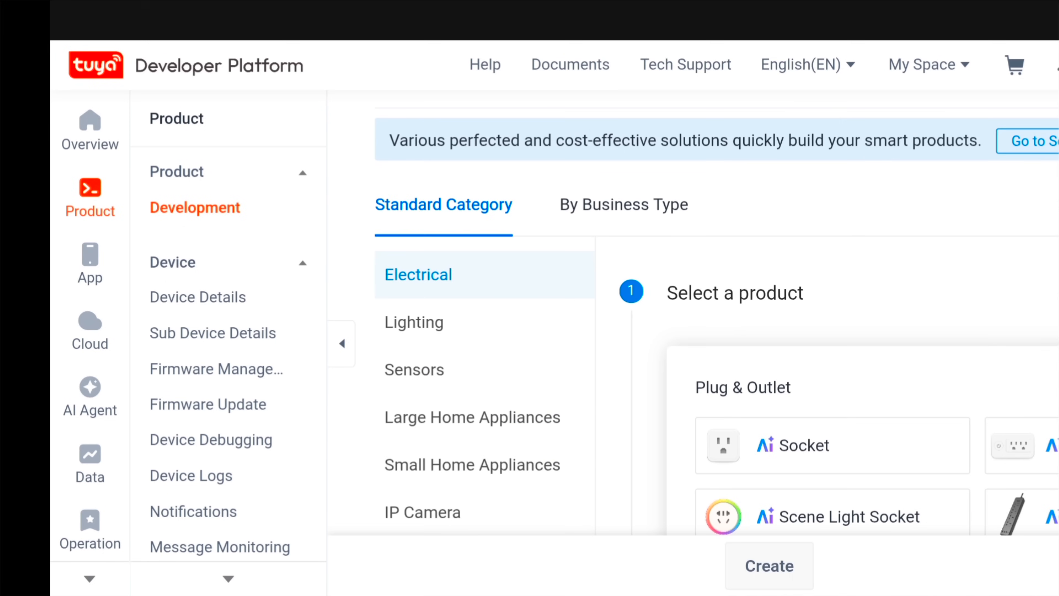
# Step: Pick AI Companion Robot as the product type and create the AI Robot WiFi-Bluetooth product
pyautogui.scroll(-3)
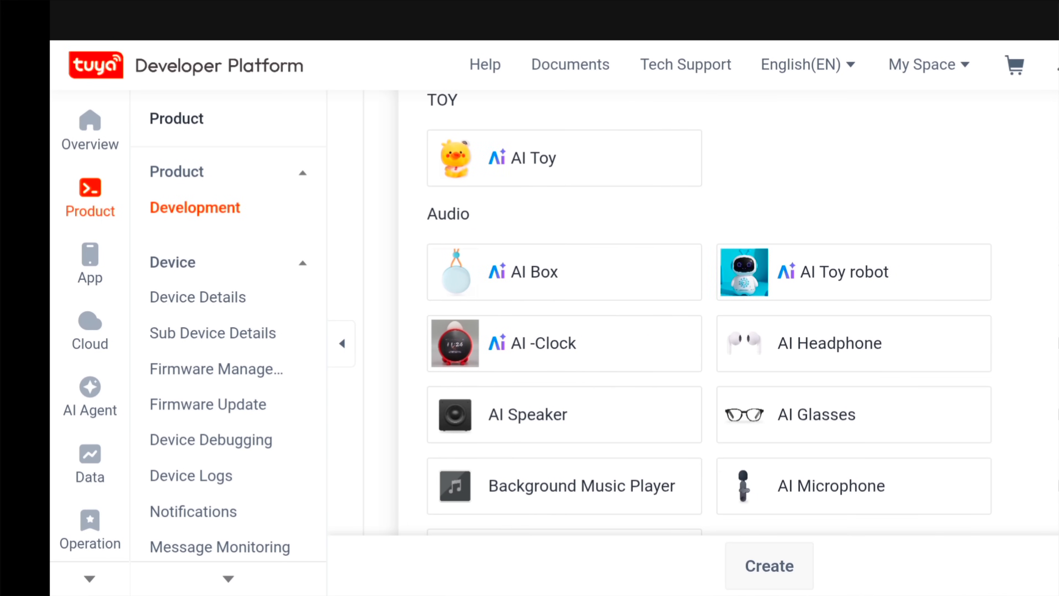
pyautogui.scroll(-3)
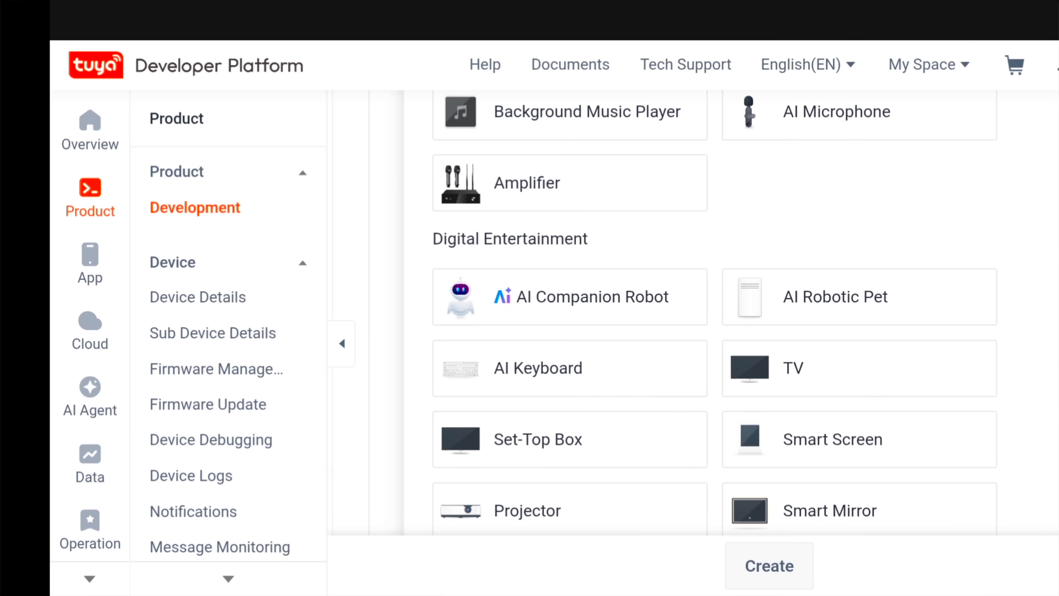
pyautogui.click(569, 295)
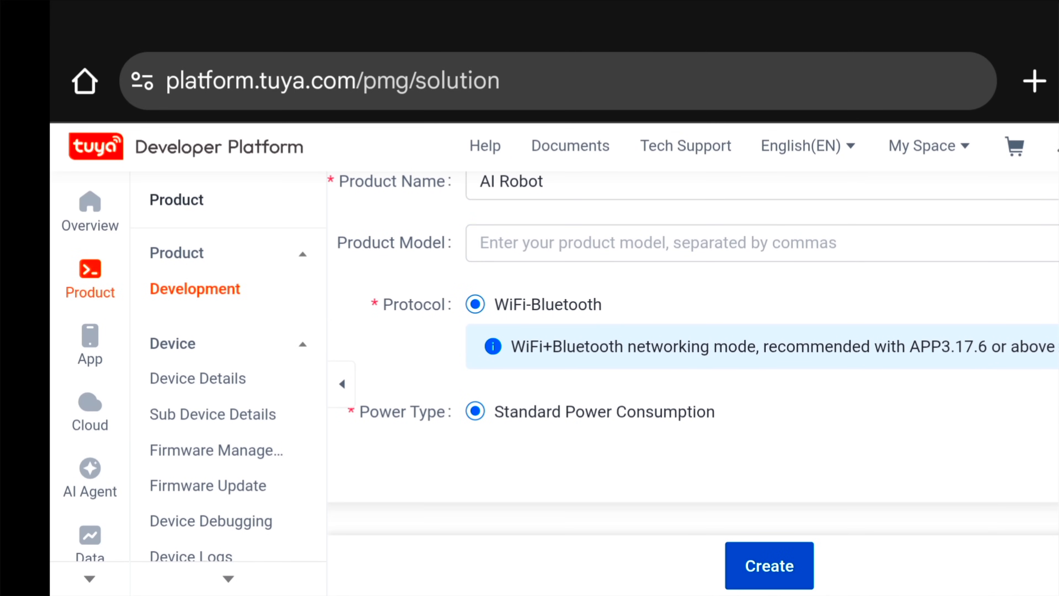
pyautogui.click(768, 566)
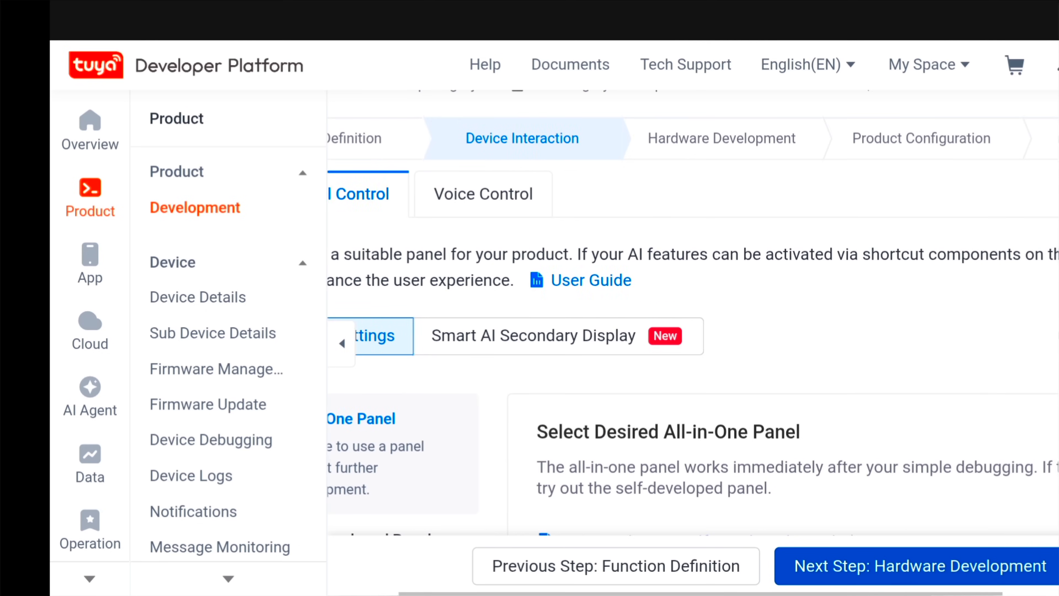
pyautogui.click(917, 566)
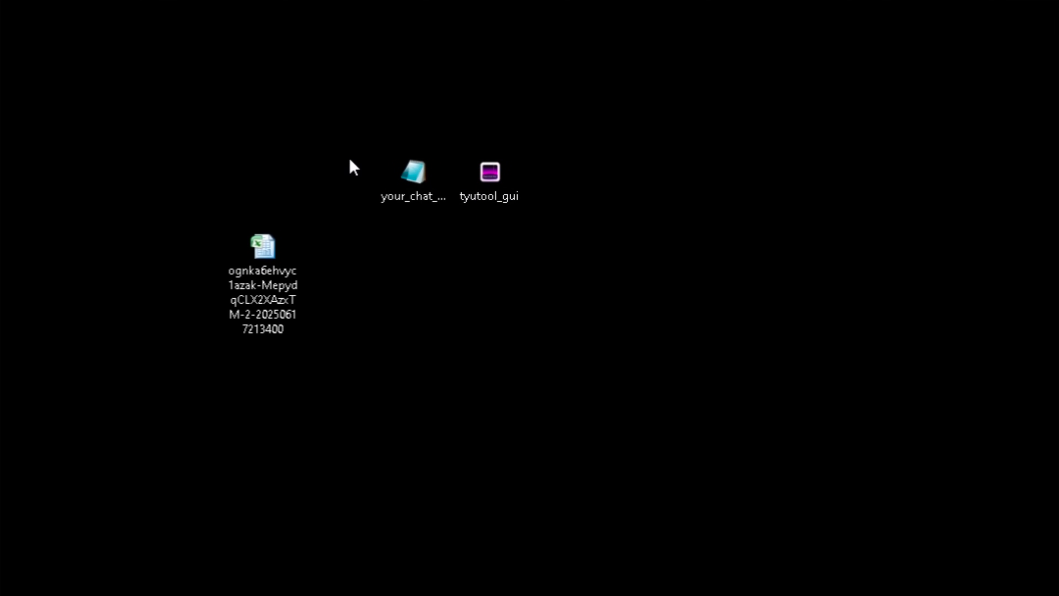
# Step: Relaunch Tuya Uart Tool, paste the UUID and key from Excel into the Serial Authorize dialog and authorize the board
pyautogui.click(490, 172)
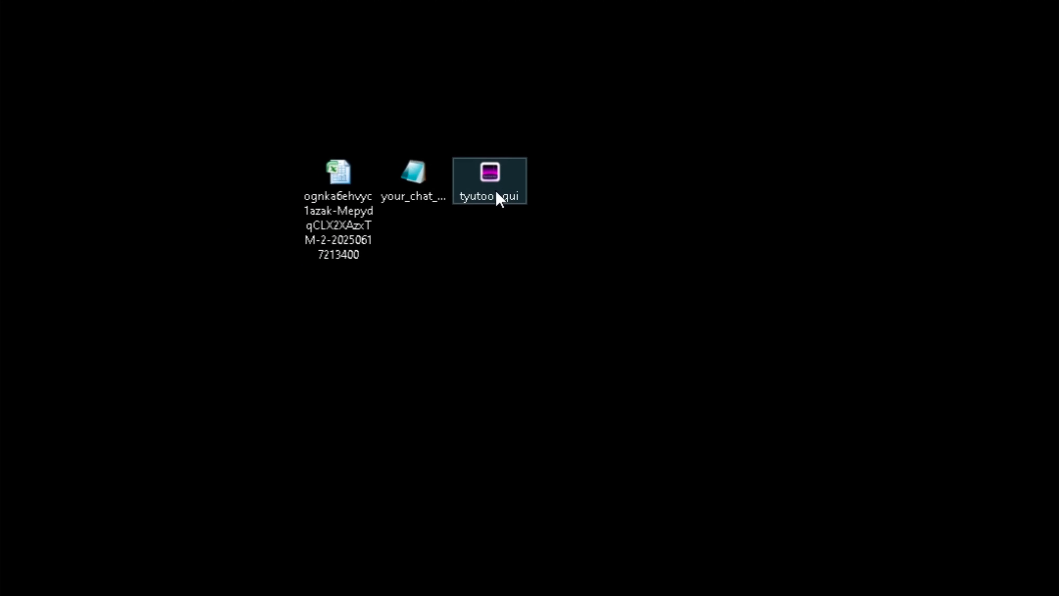
pyautogui.doubleClick(489, 171)
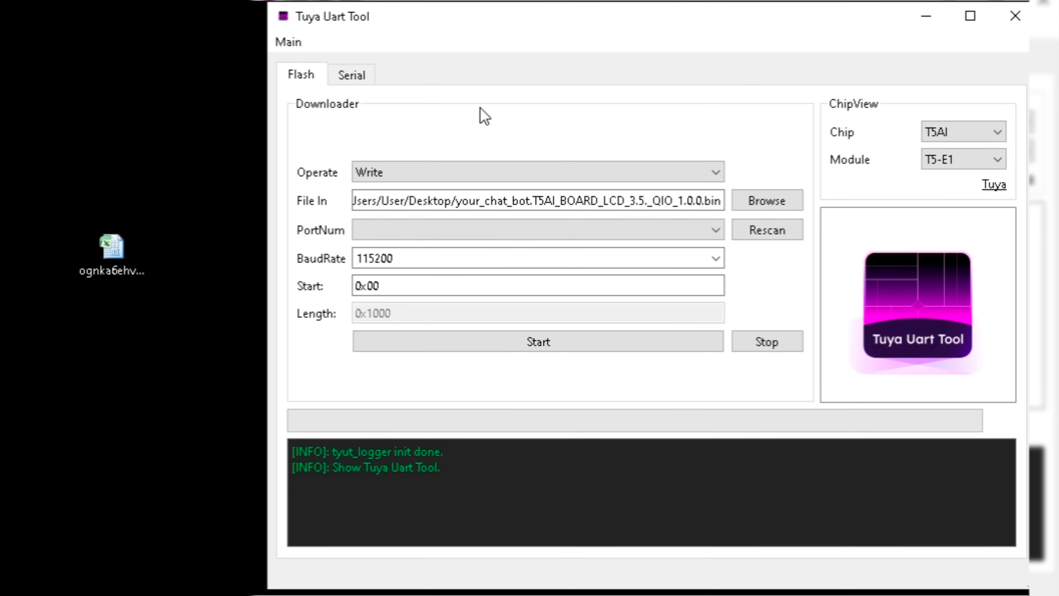
pyautogui.click(351, 74)
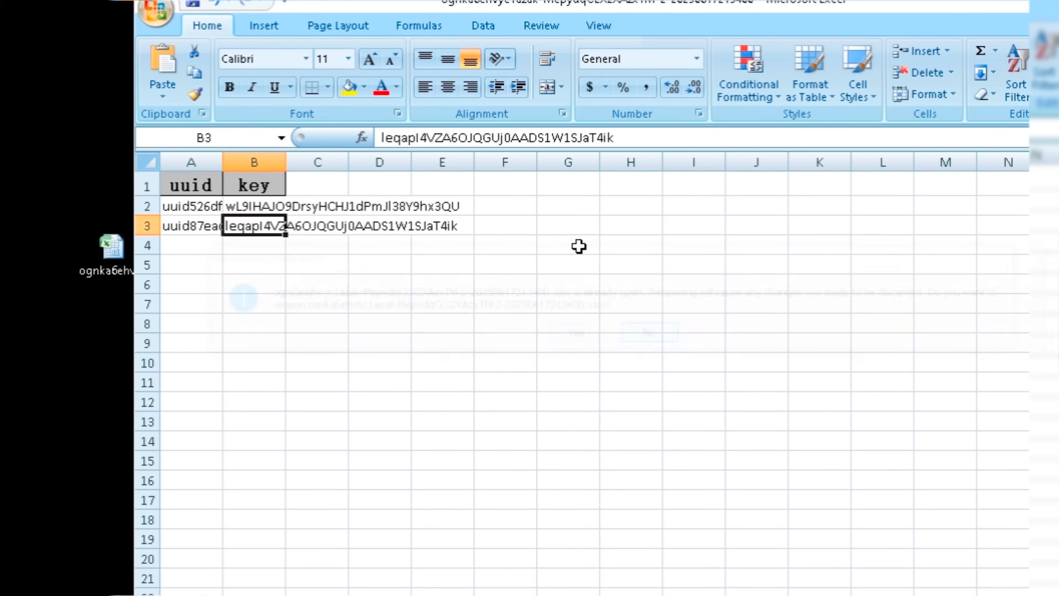
pyautogui.rightClick(578, 246)
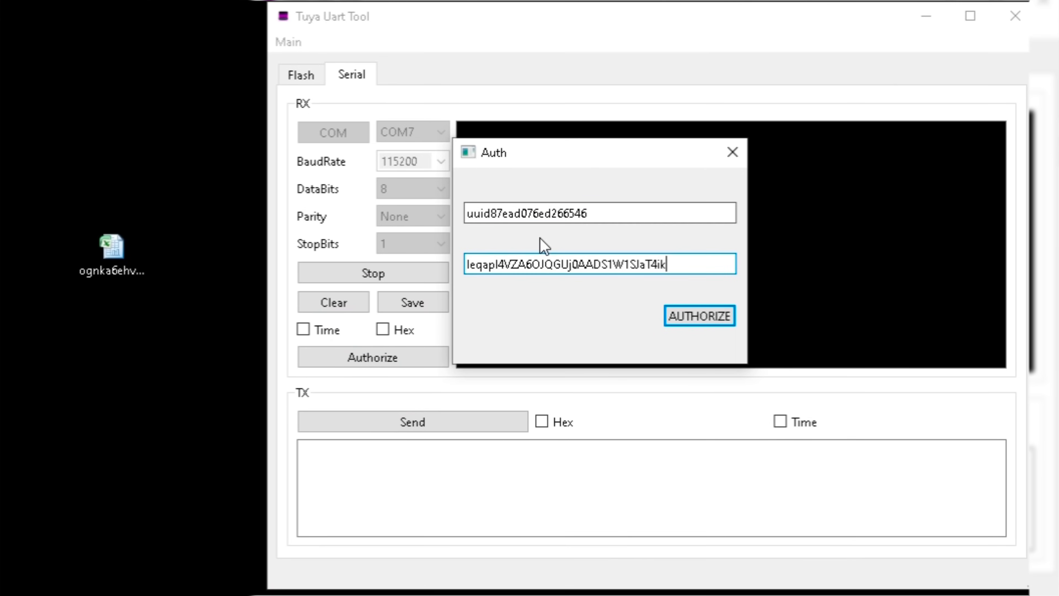
pyautogui.click(699, 316)
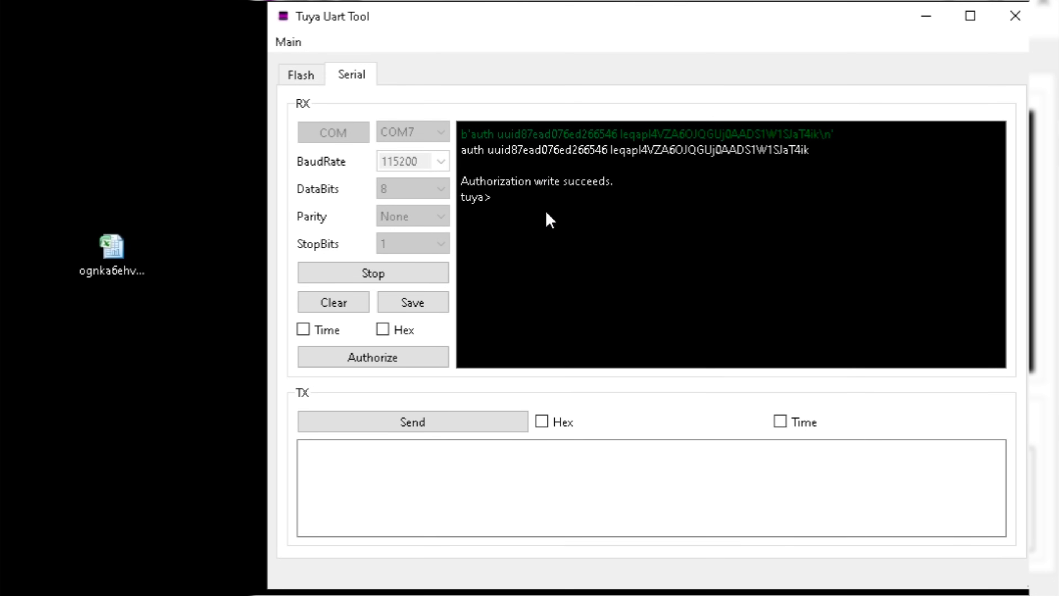
# Step: Stop the serial connection and close Tuya Uart Tool
pyautogui.click(373, 273)
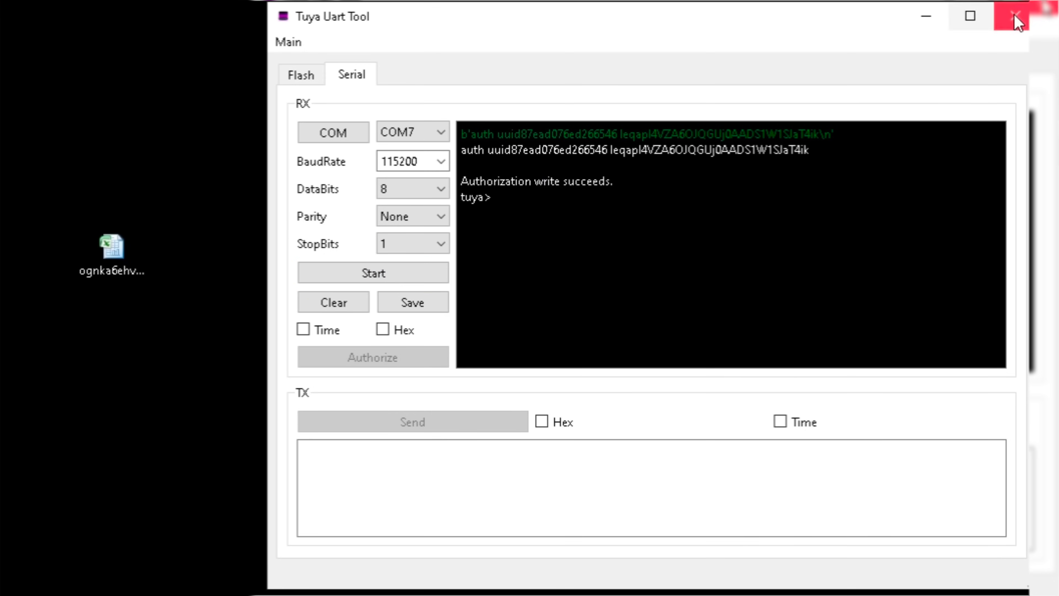
pyautogui.click(1018, 15)
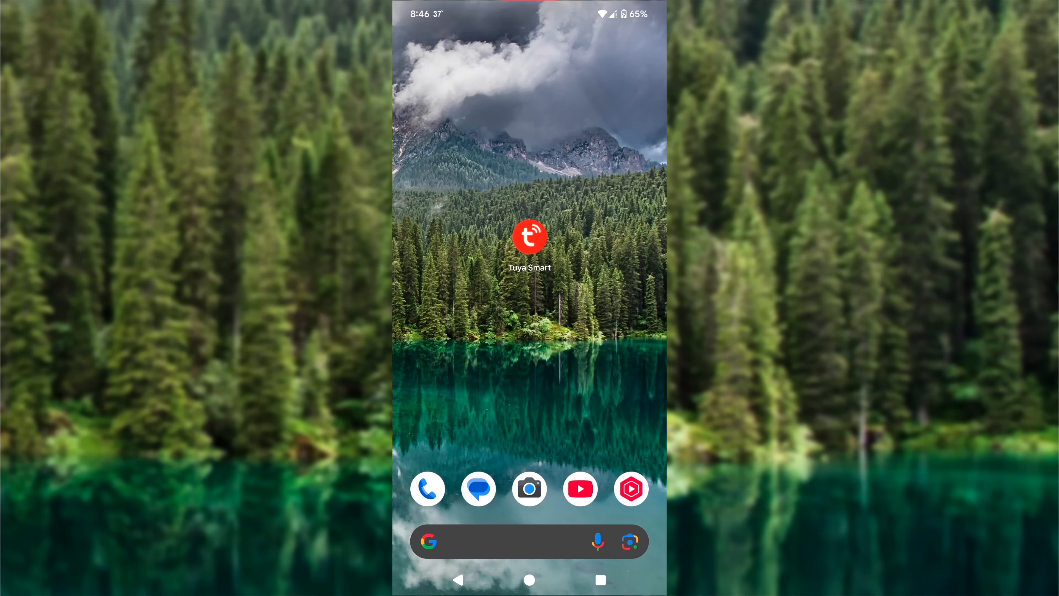
# Step: Start Add Device in the Tuya Smart app and turn on Bluetooth for discovery
pyautogui.click(530, 238)
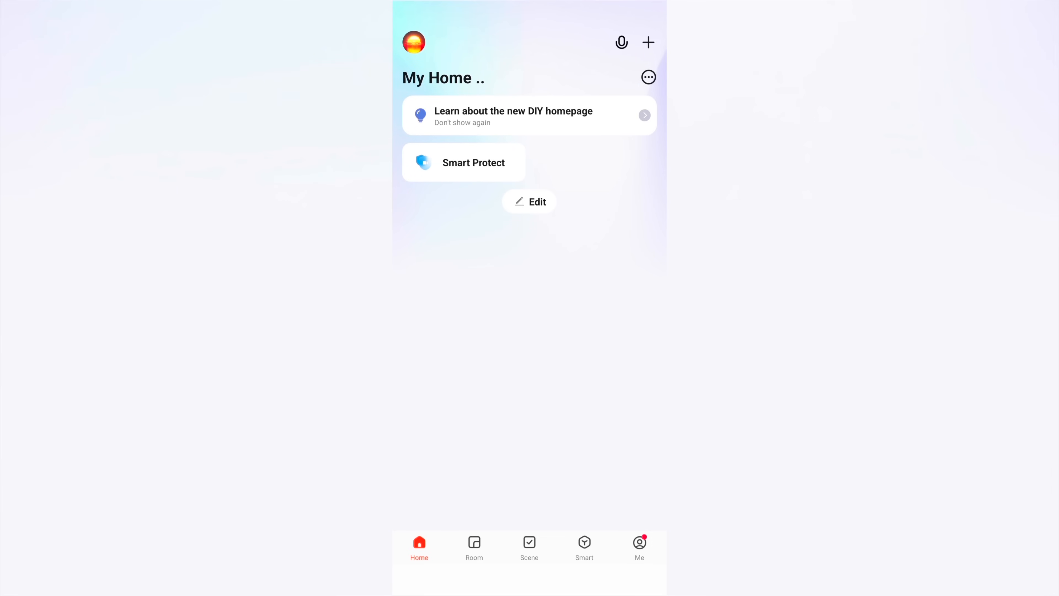
pyautogui.click(647, 42)
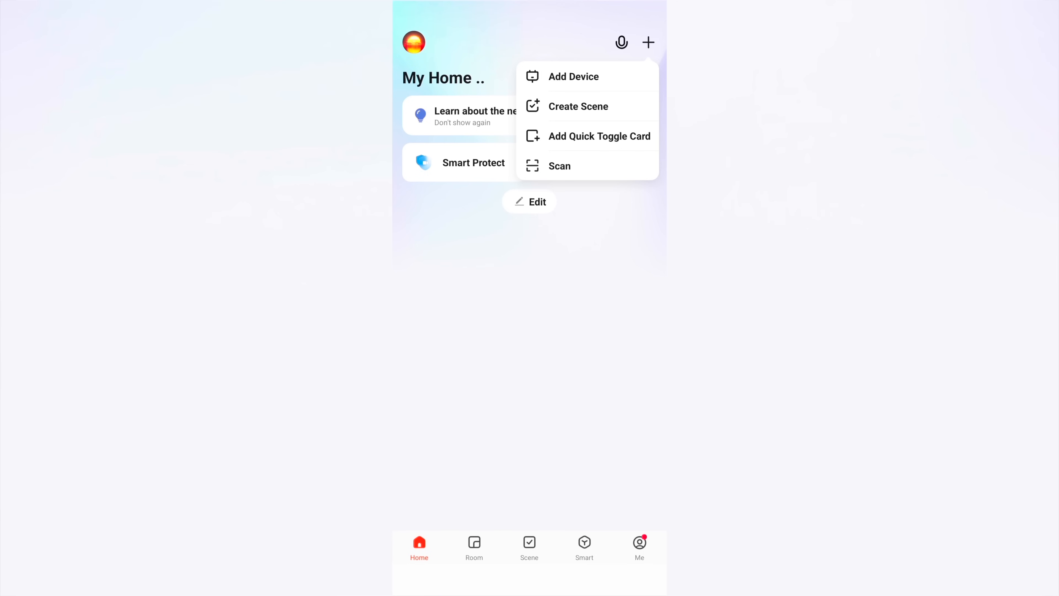
pyautogui.click(574, 77)
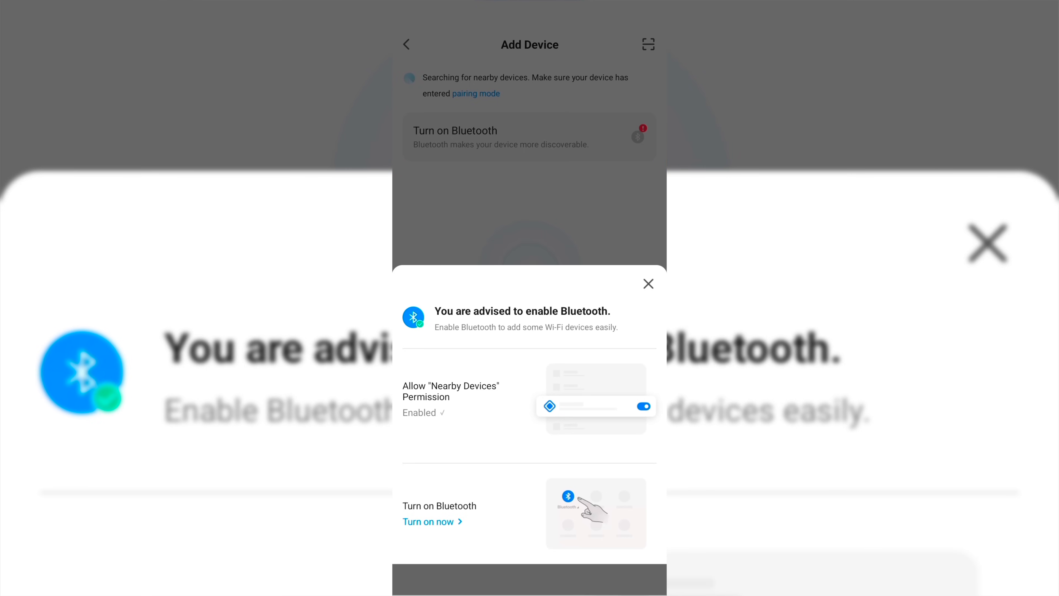
pyautogui.click(428, 521)
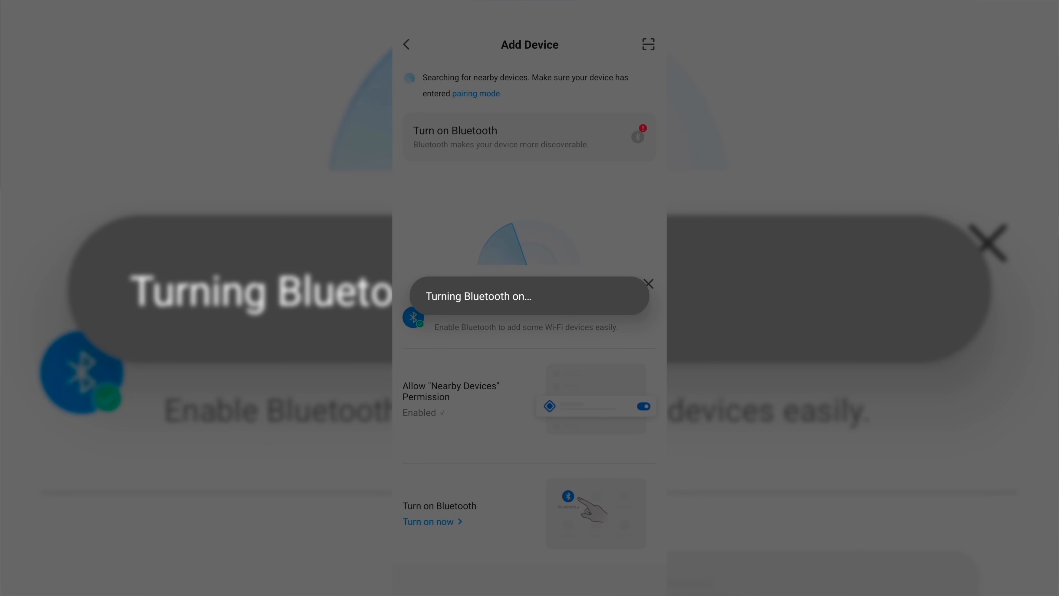